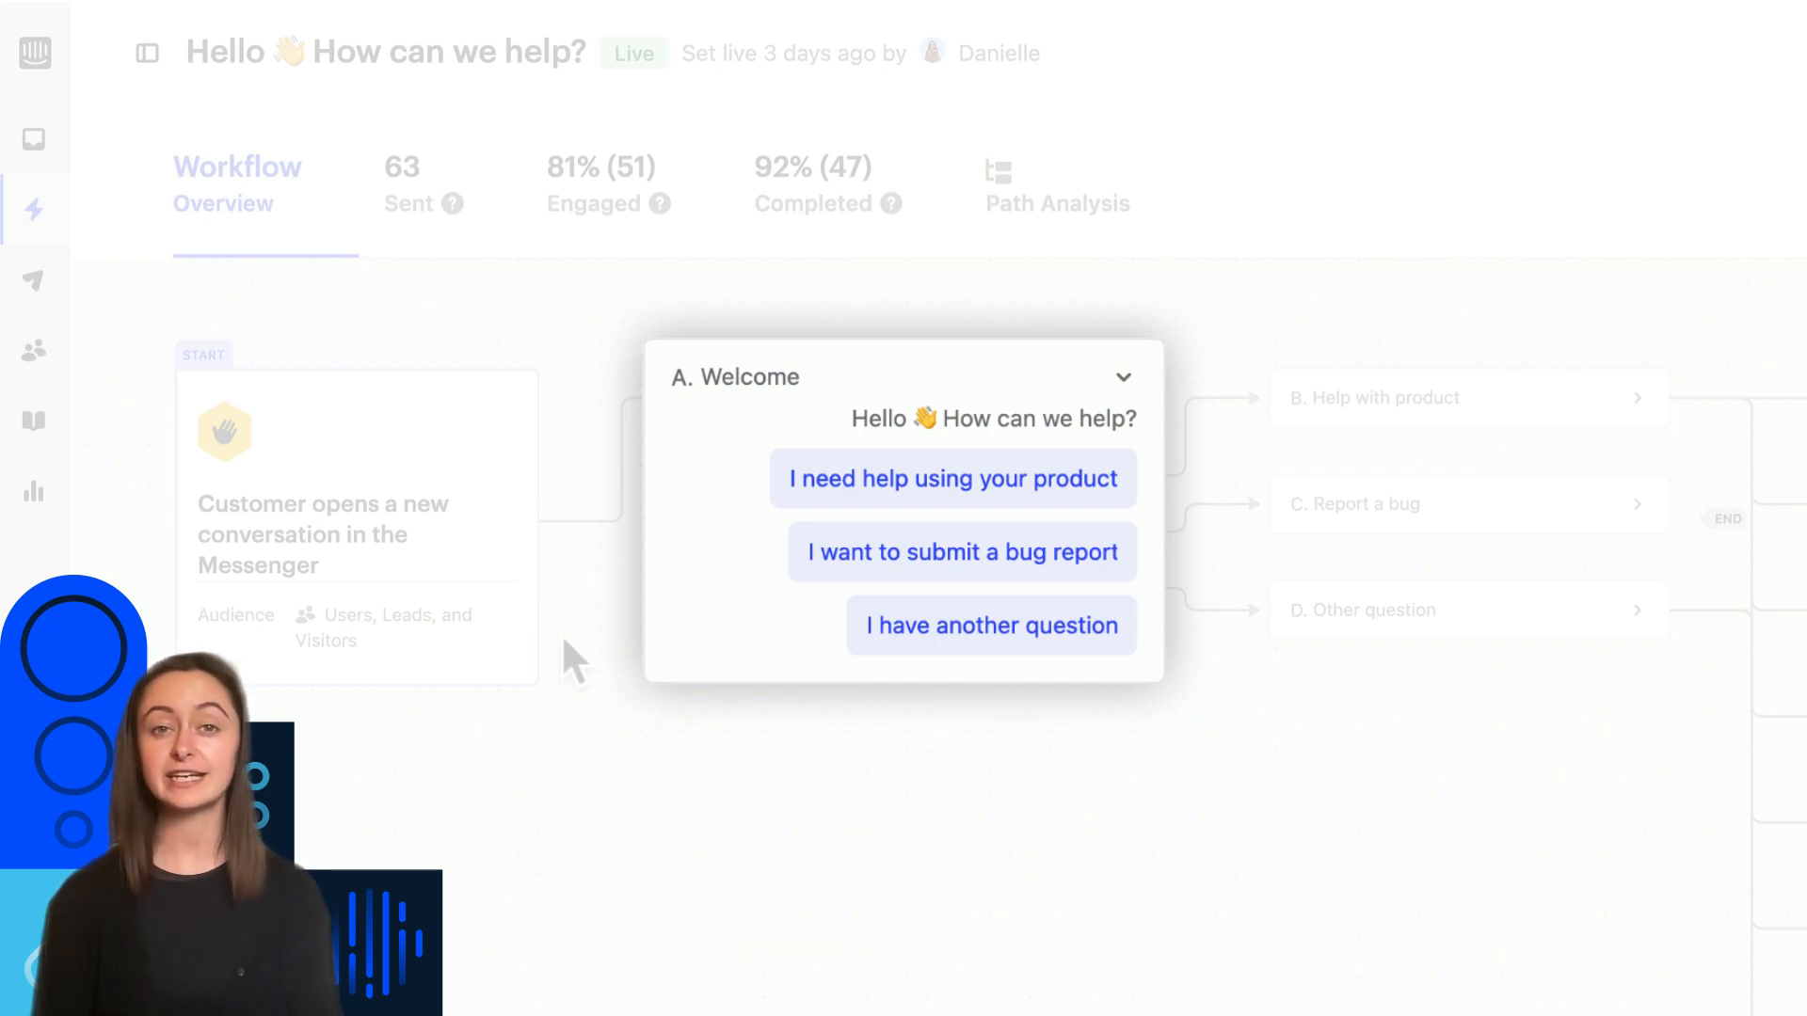
pyautogui.moveTo(728, 519)
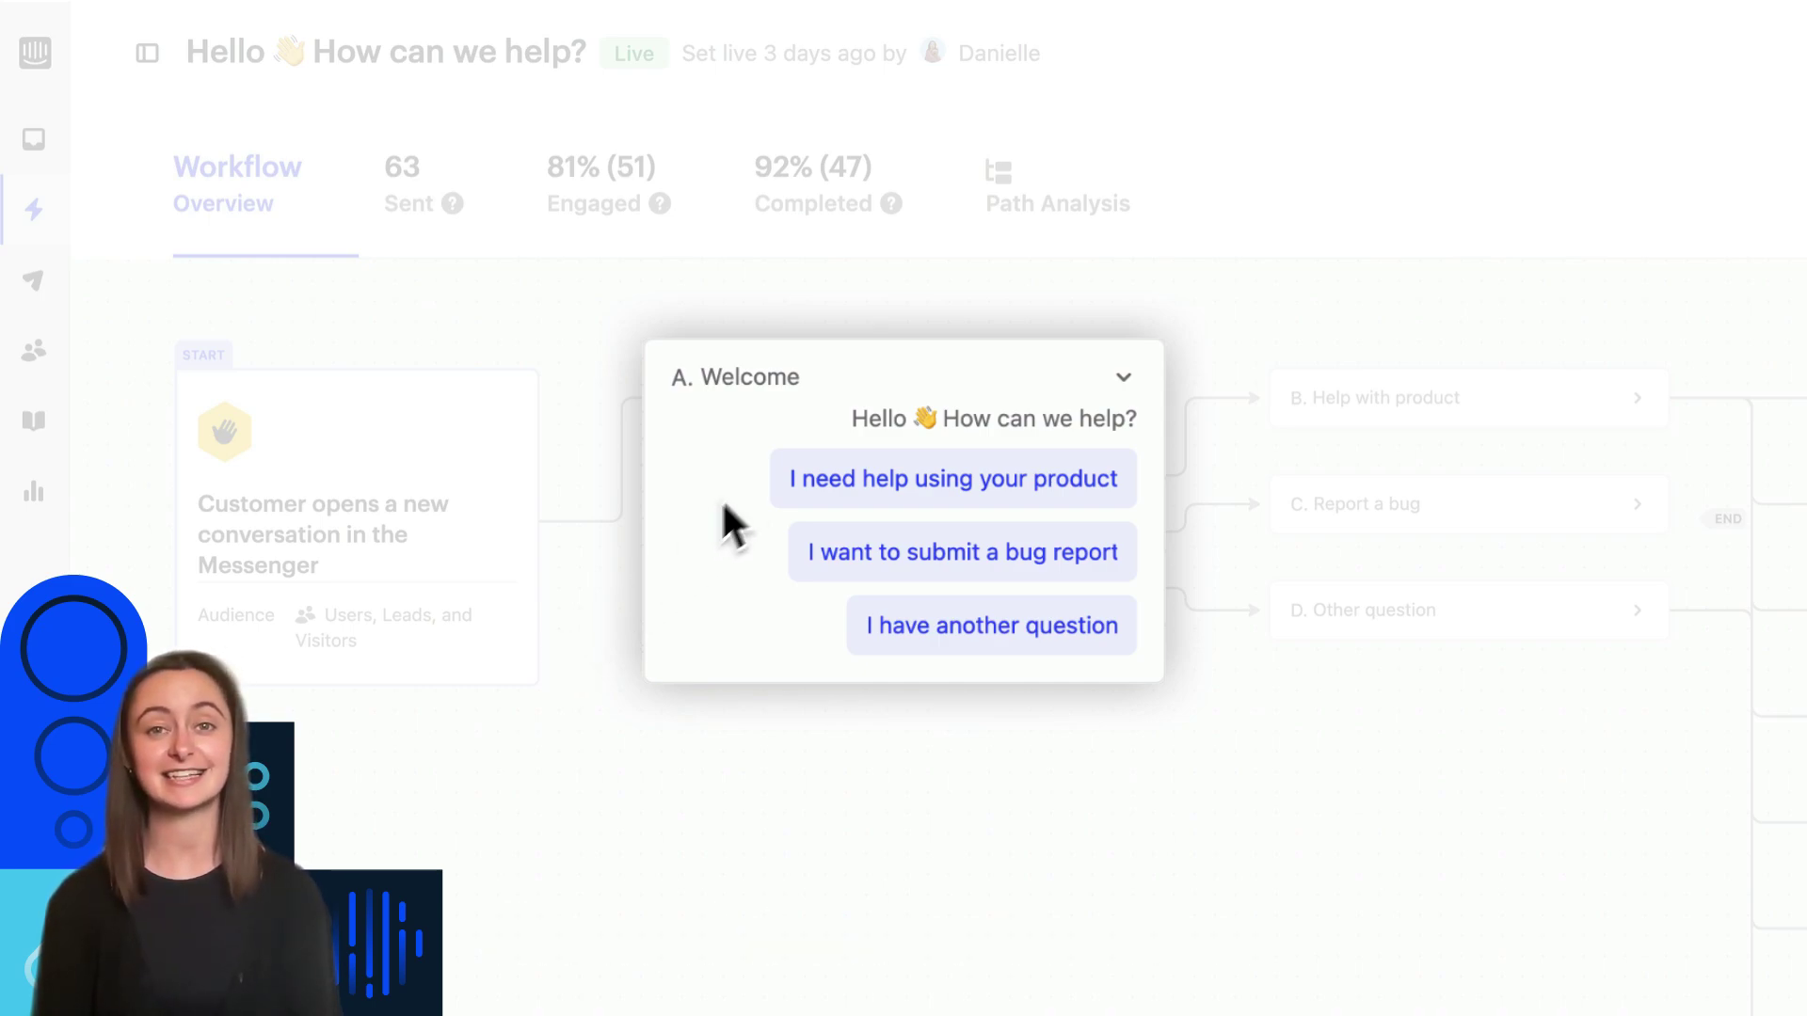
pyautogui.moveTo(825, 658)
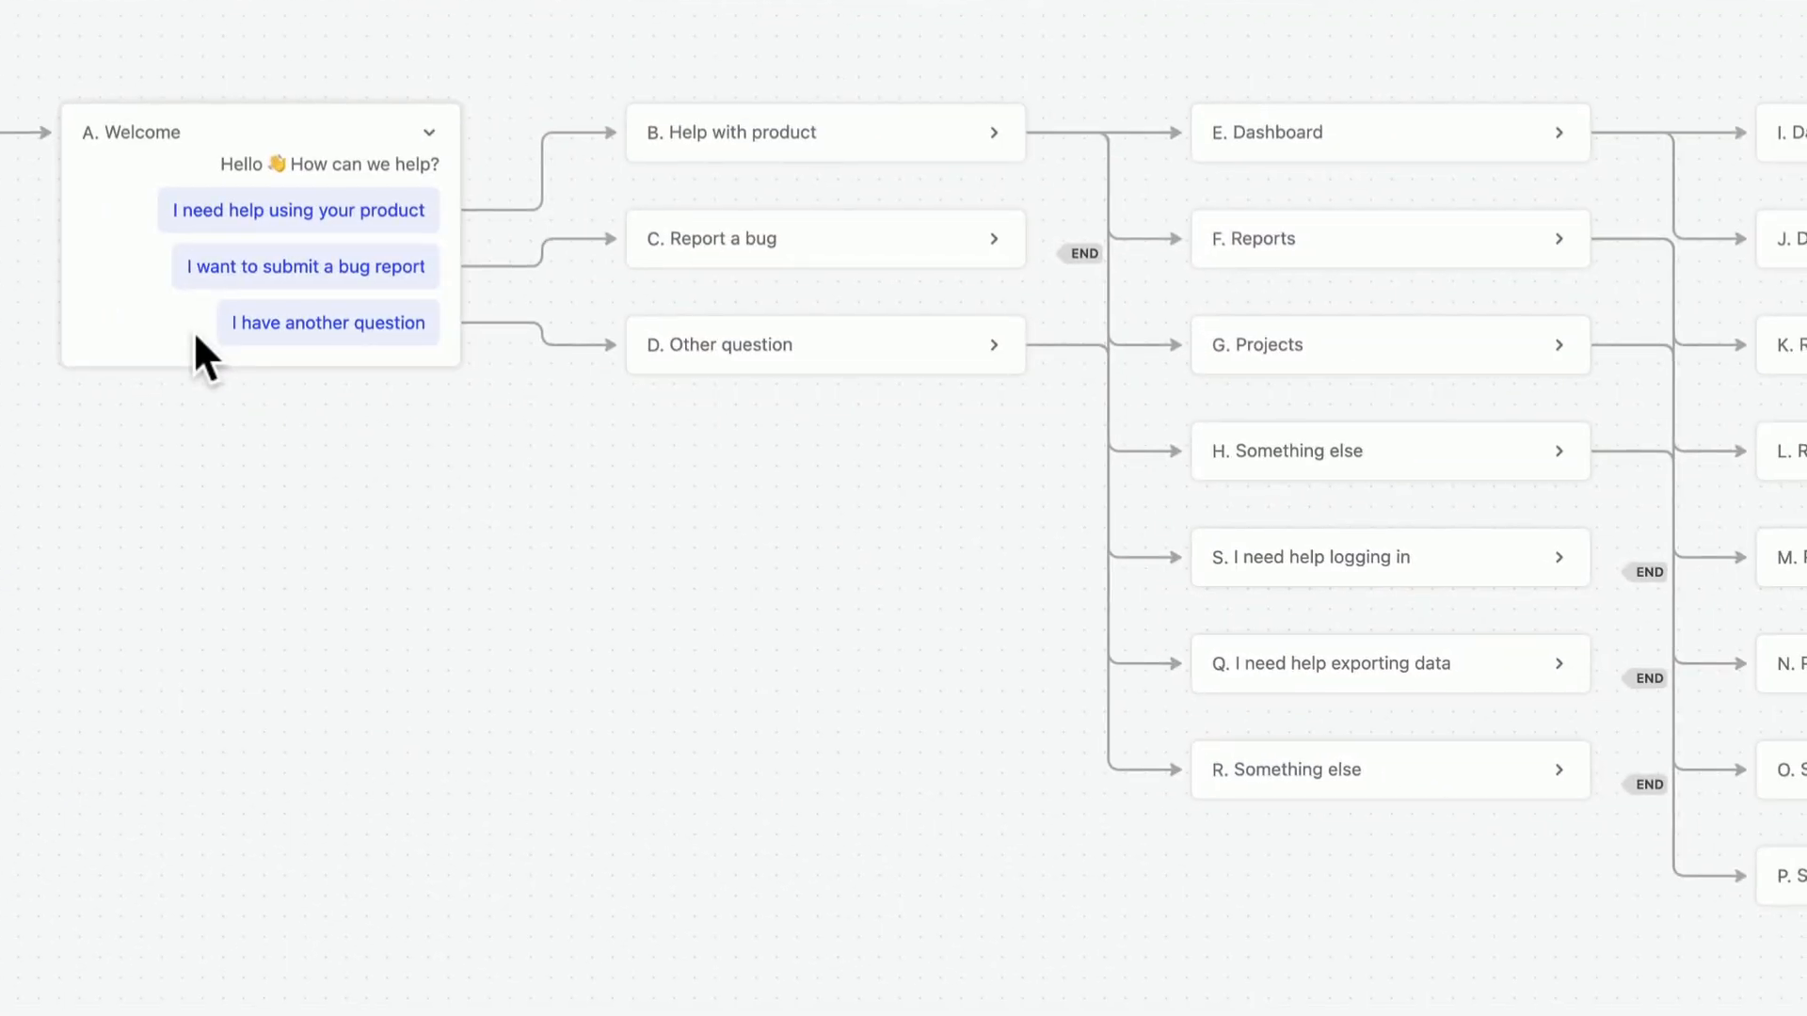
# Expand Help with product and Dashboard steps, revealing the Dashboard severity outcomes.
pyautogui.click(994, 132)
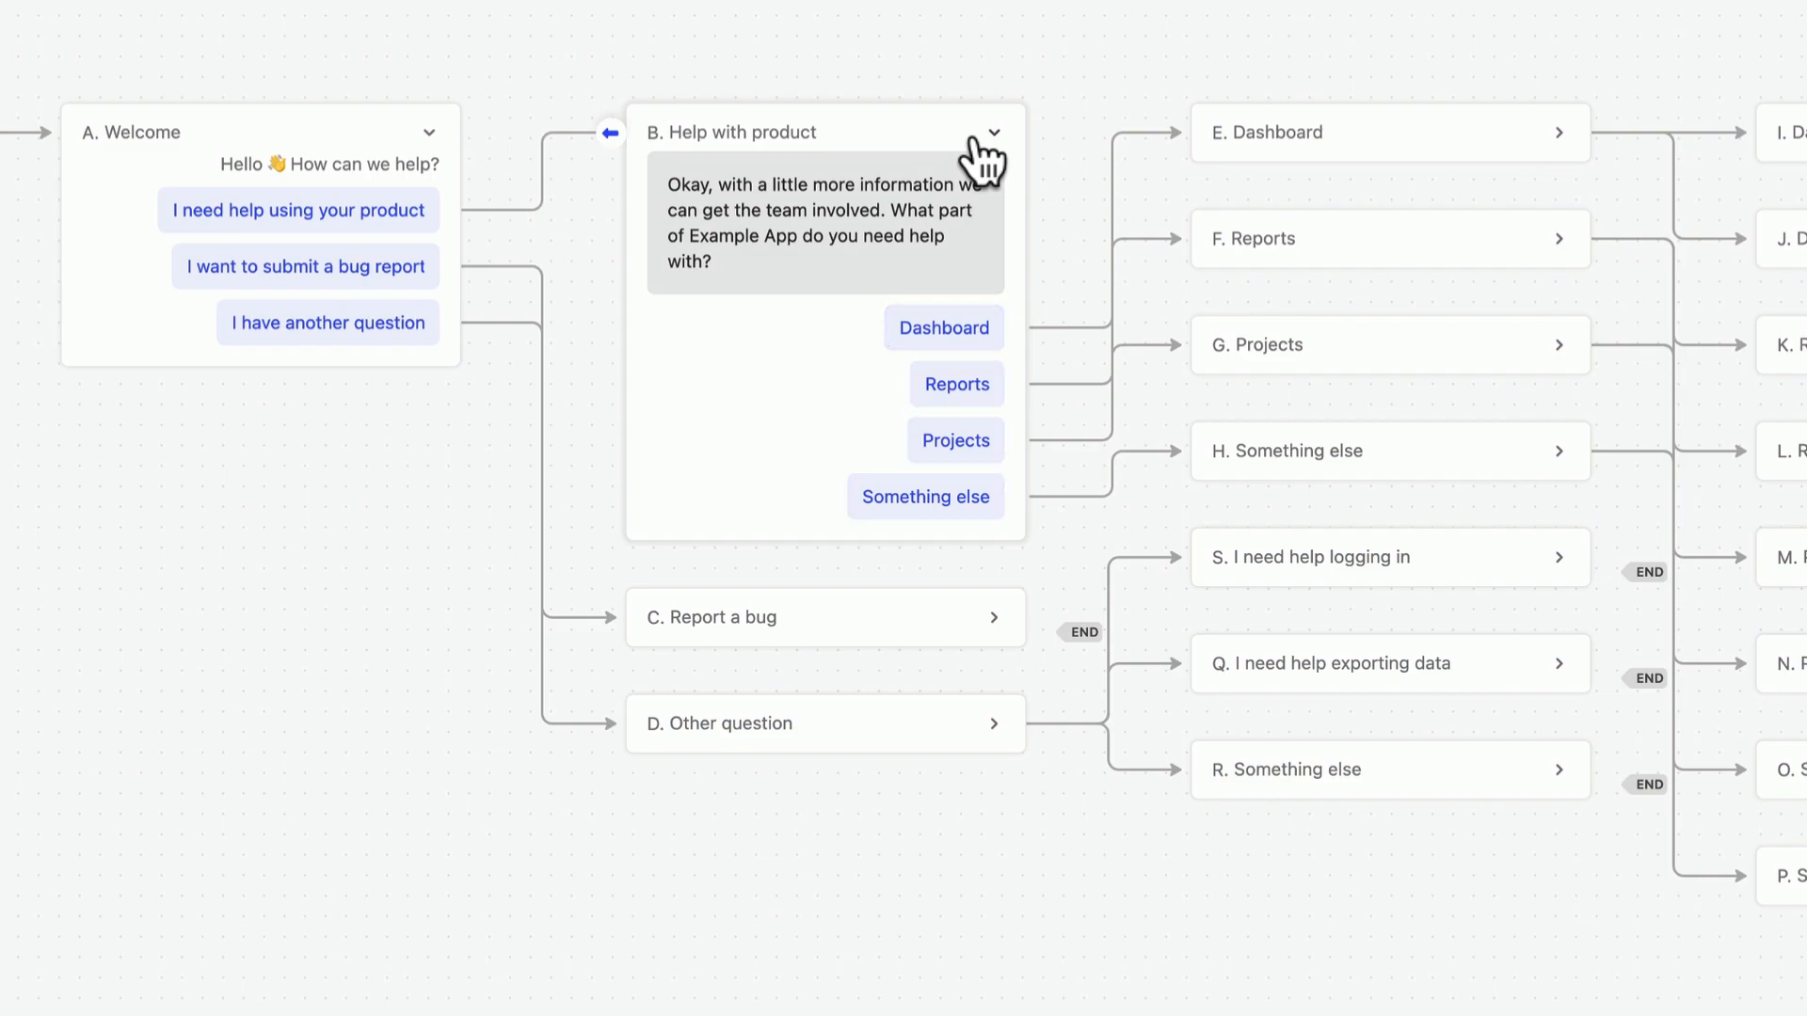
pyautogui.click(1559, 131)
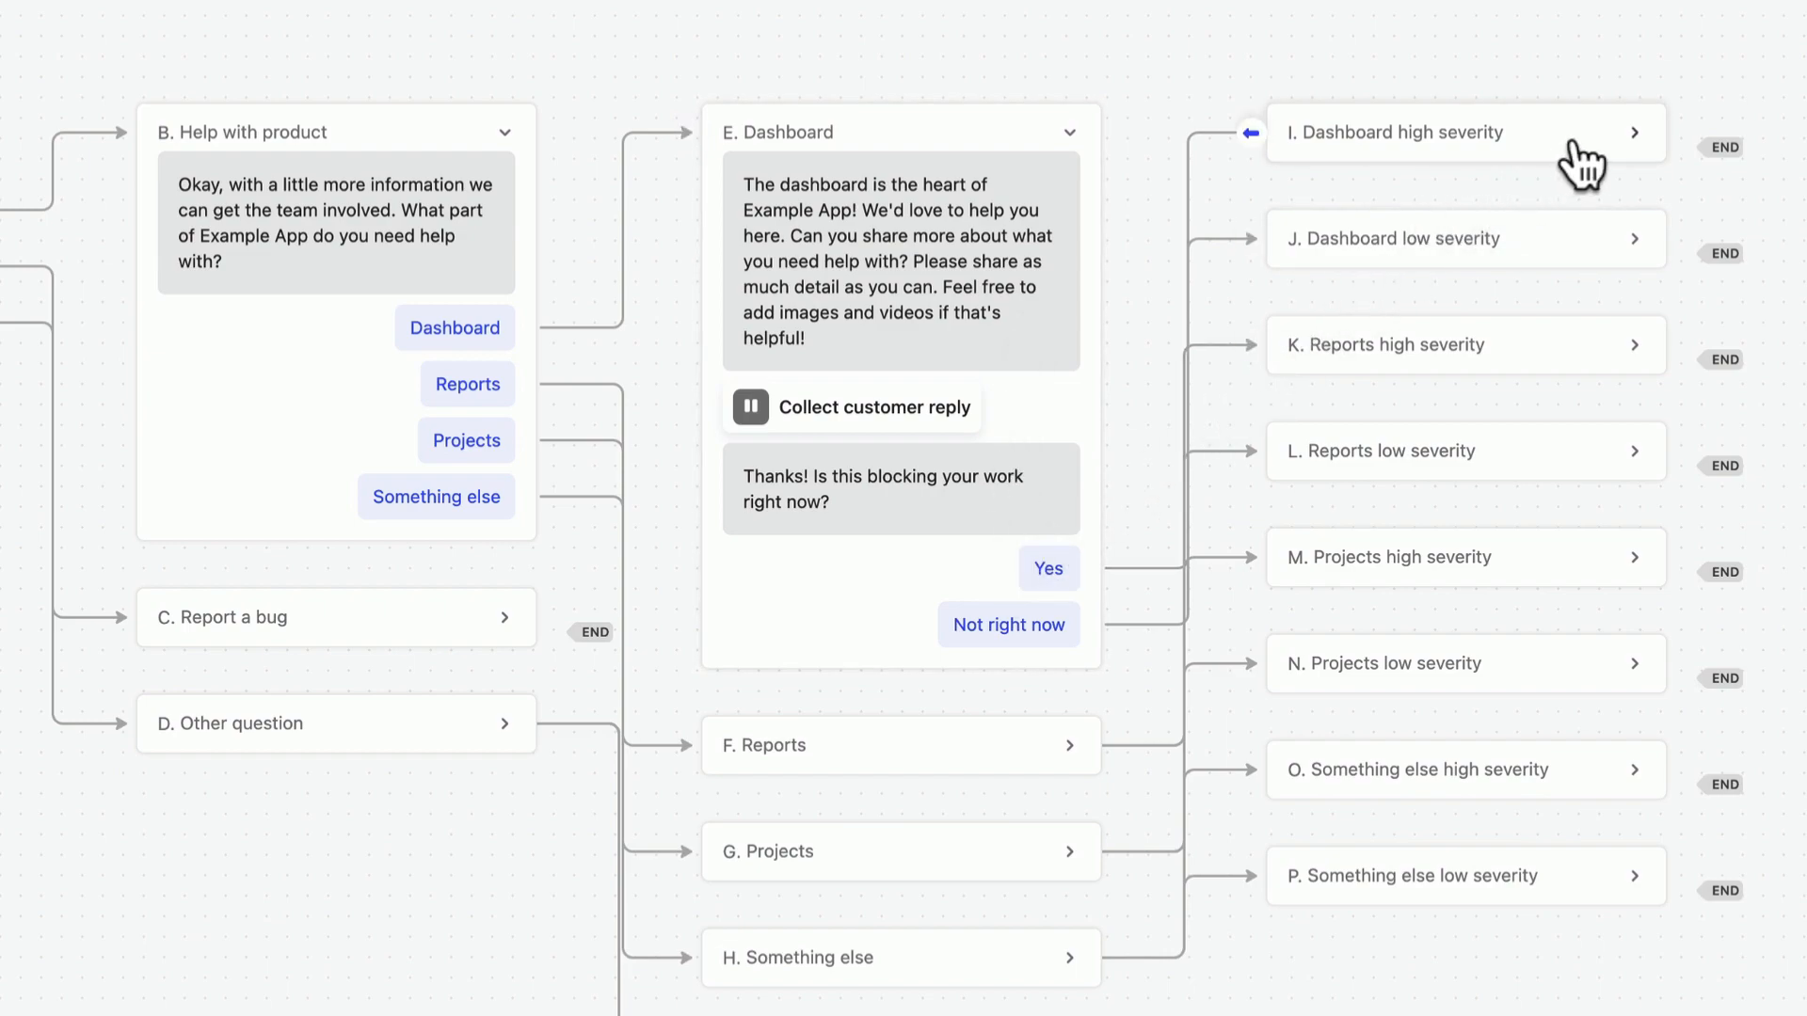
pyautogui.click(1467, 132)
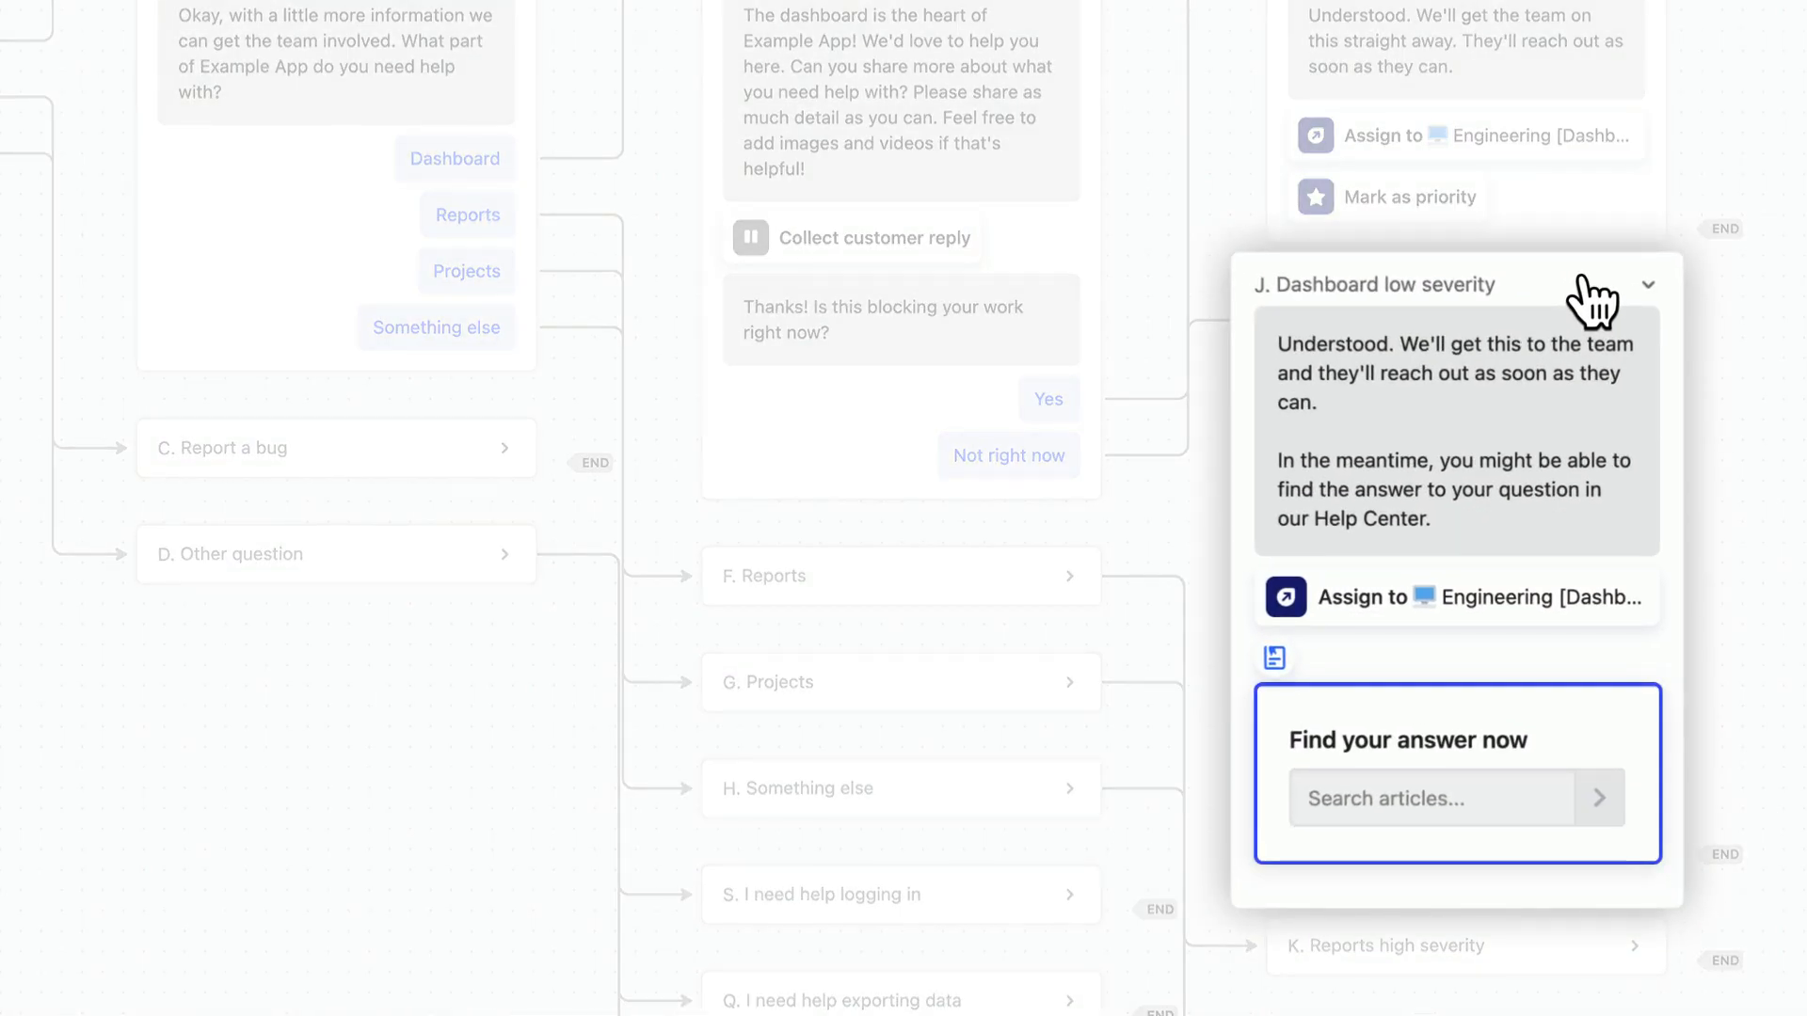
# Collapse the Dashboard low severity step to return to the workflow overview.
pyautogui.click(1457, 596)
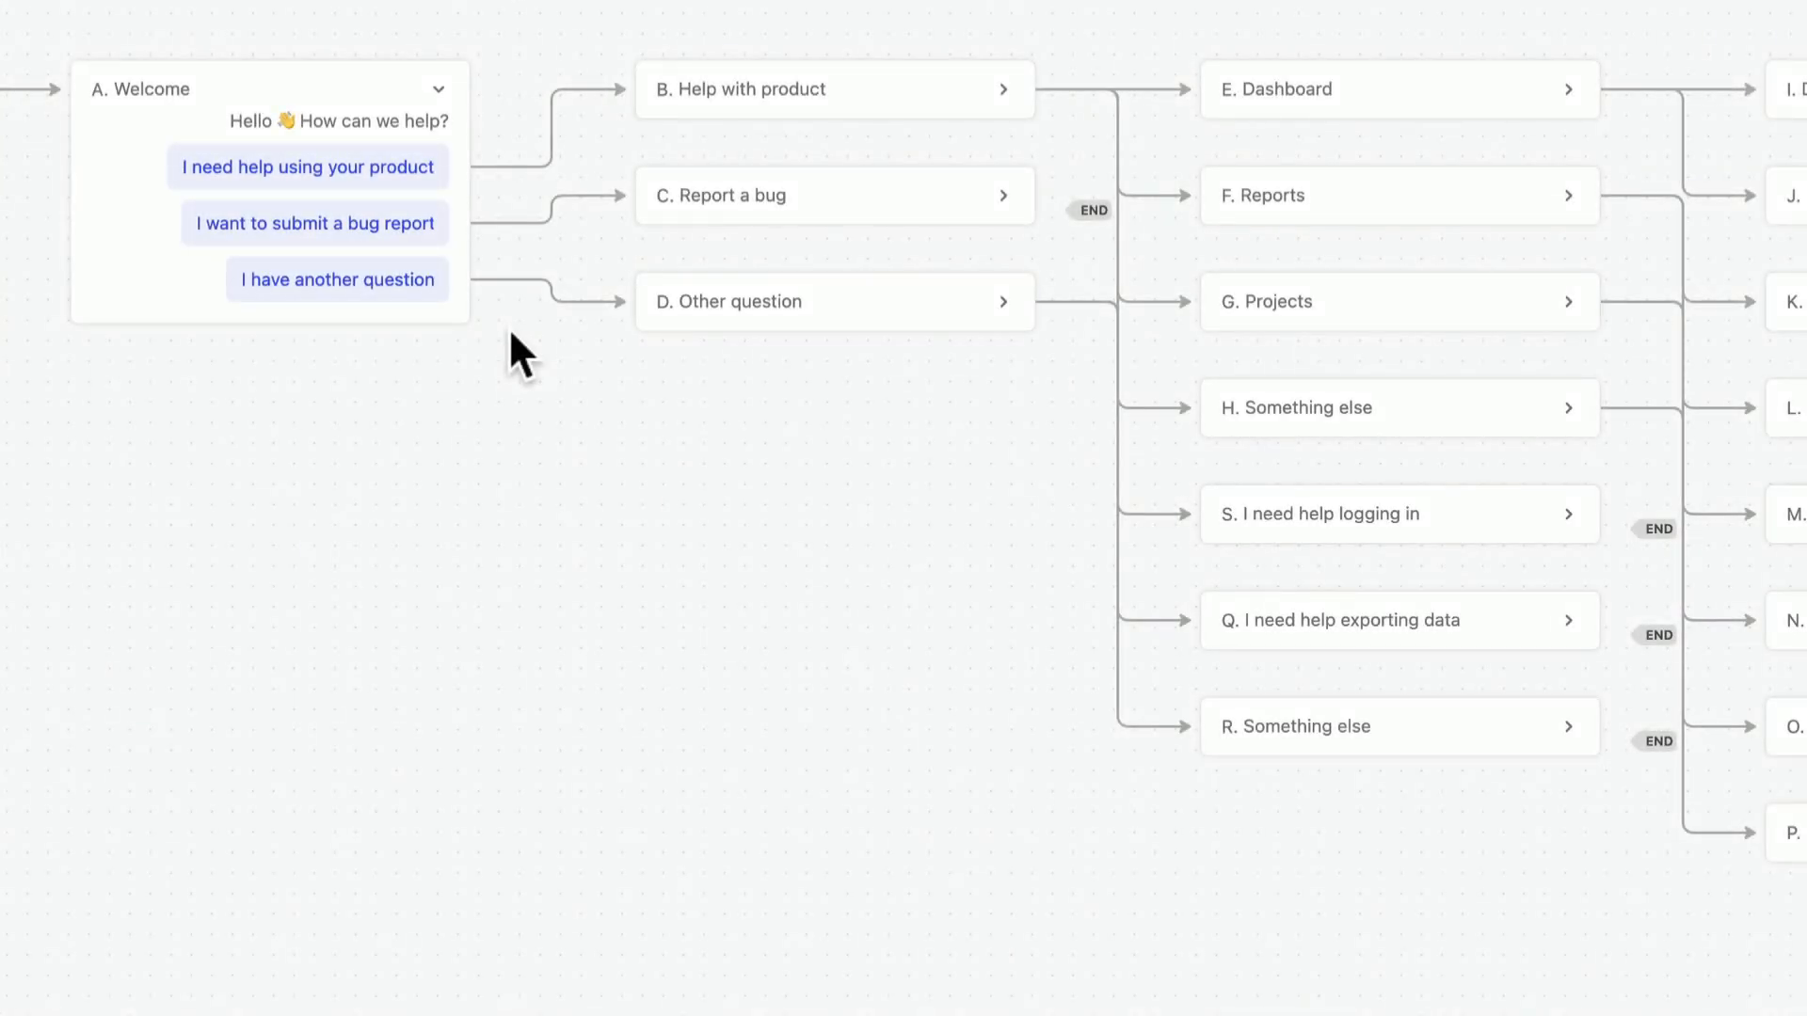
# Expand Report a bug, then show Other question's three topic replies.
pyautogui.click(1004, 195)
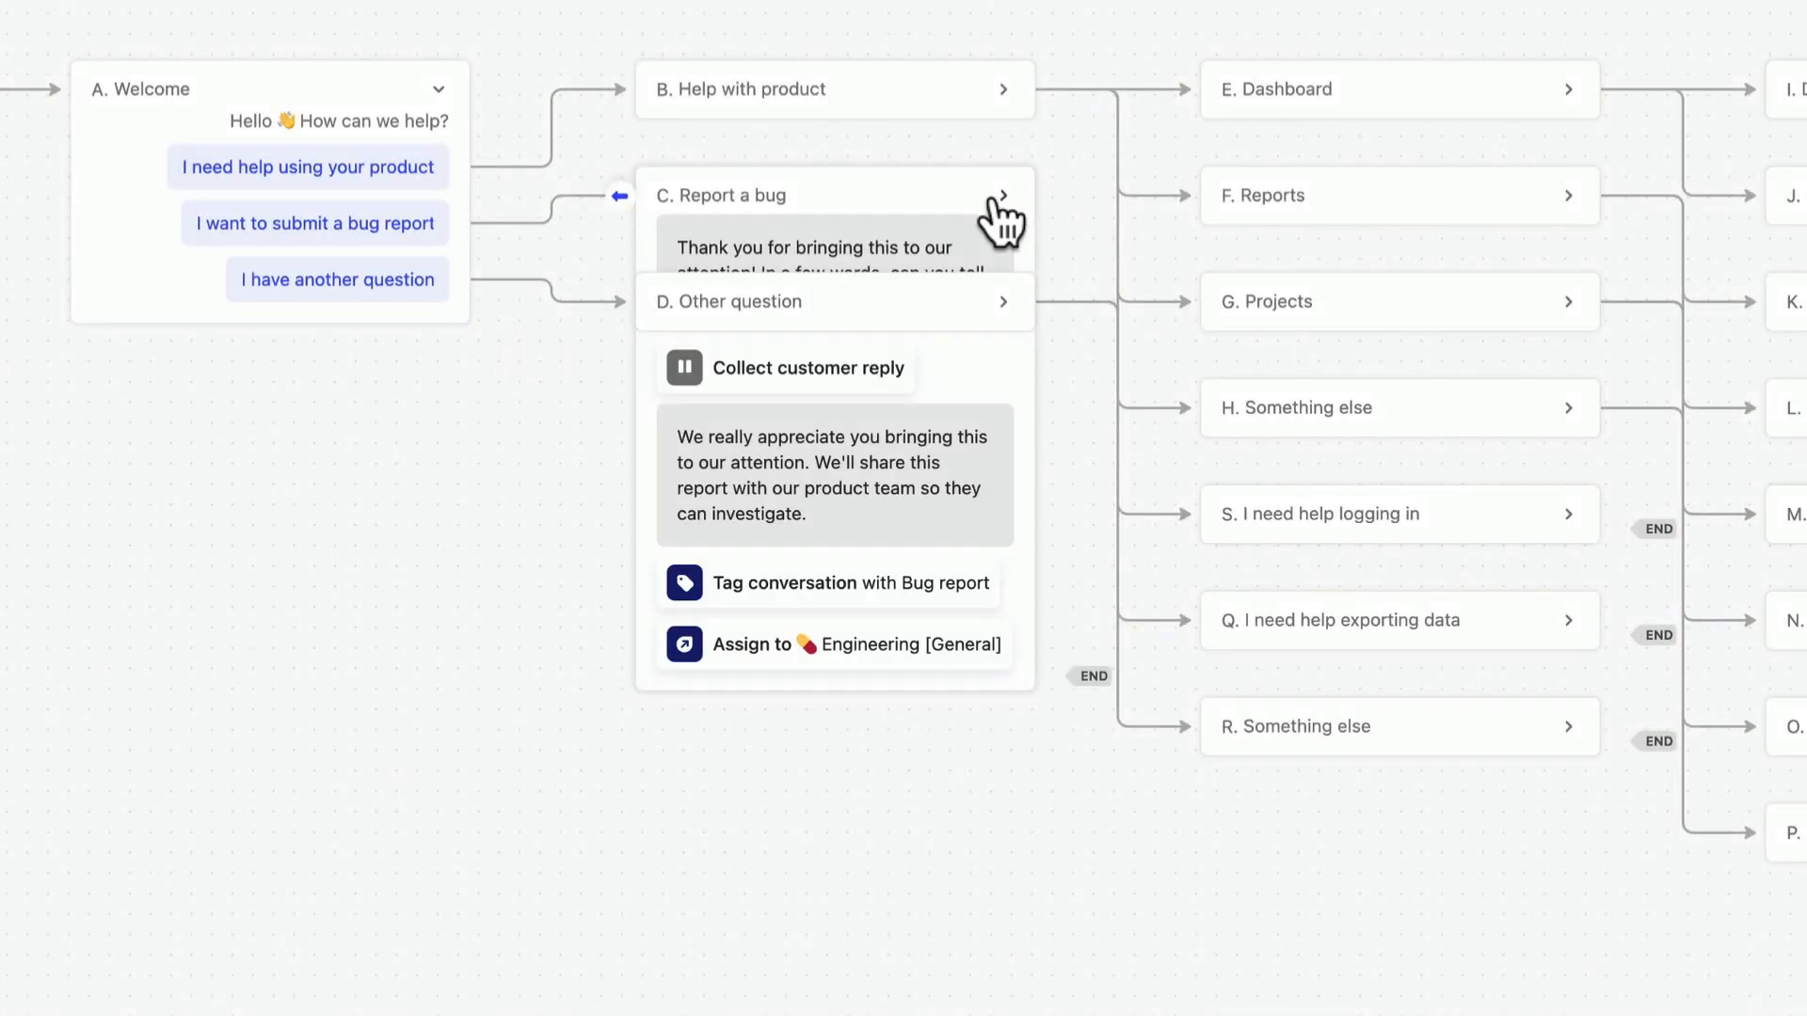
pyautogui.click(1001, 198)
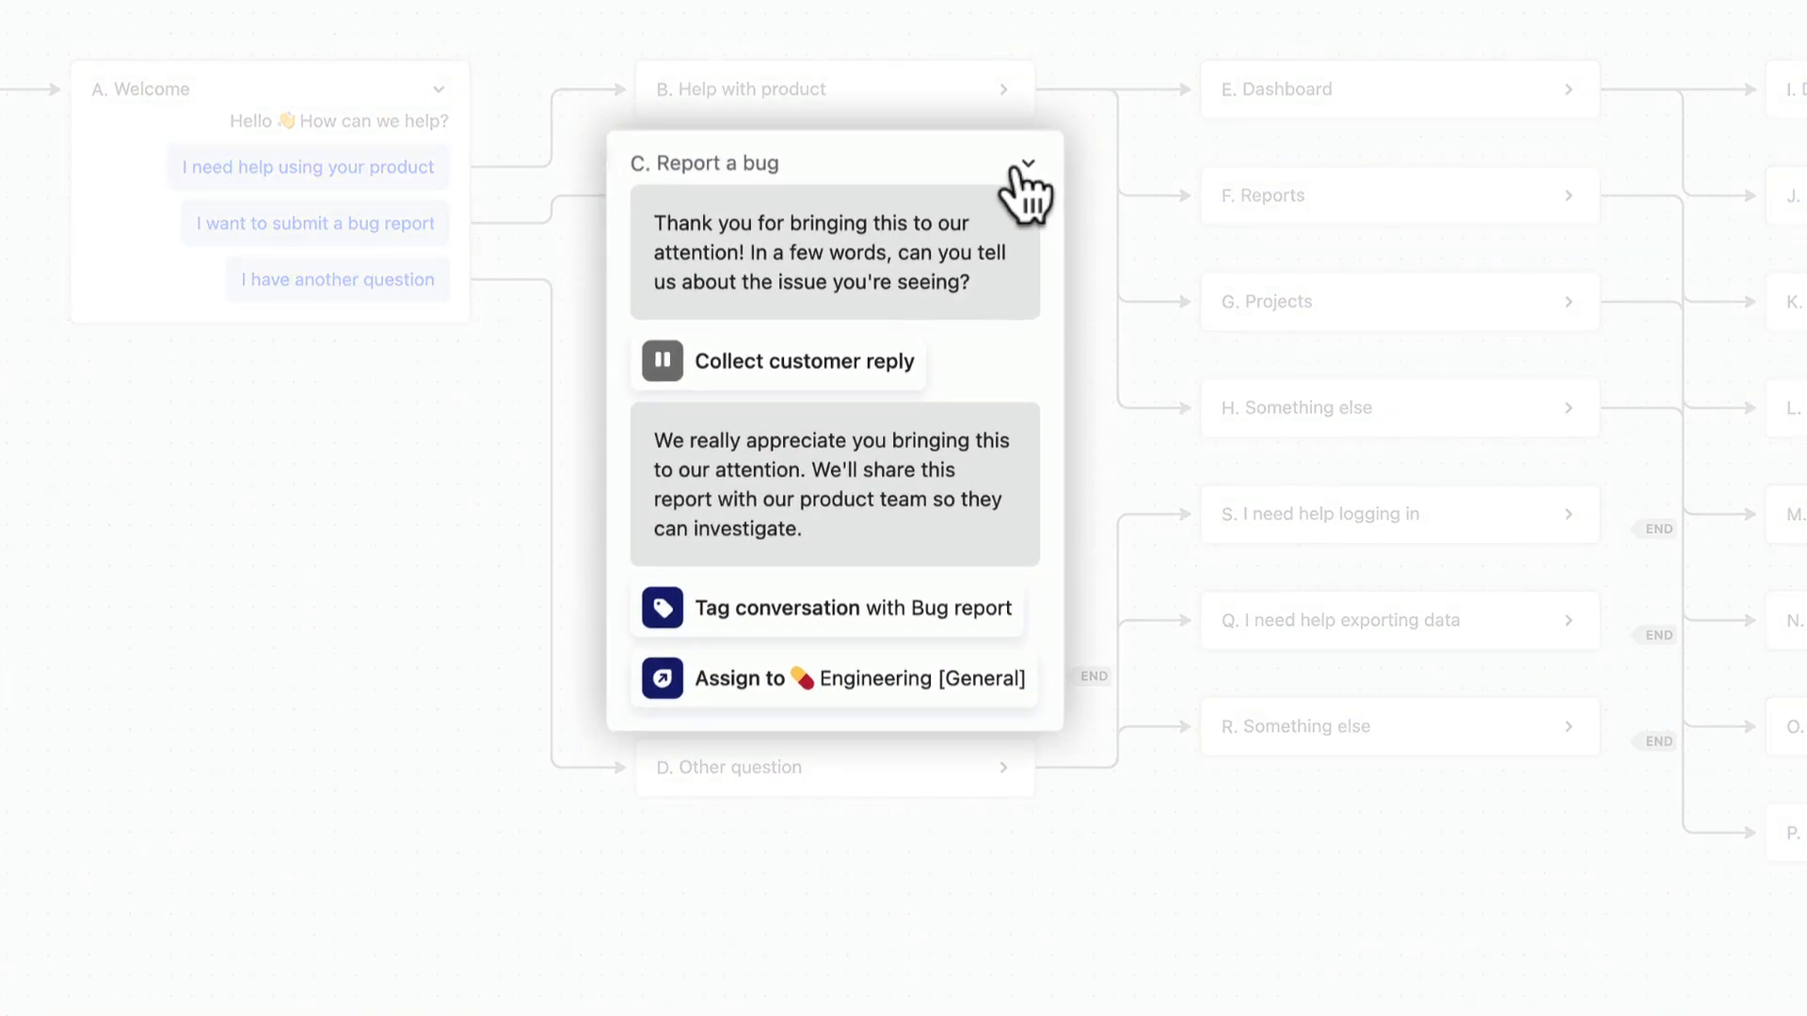
pyautogui.moveTo(949, 397)
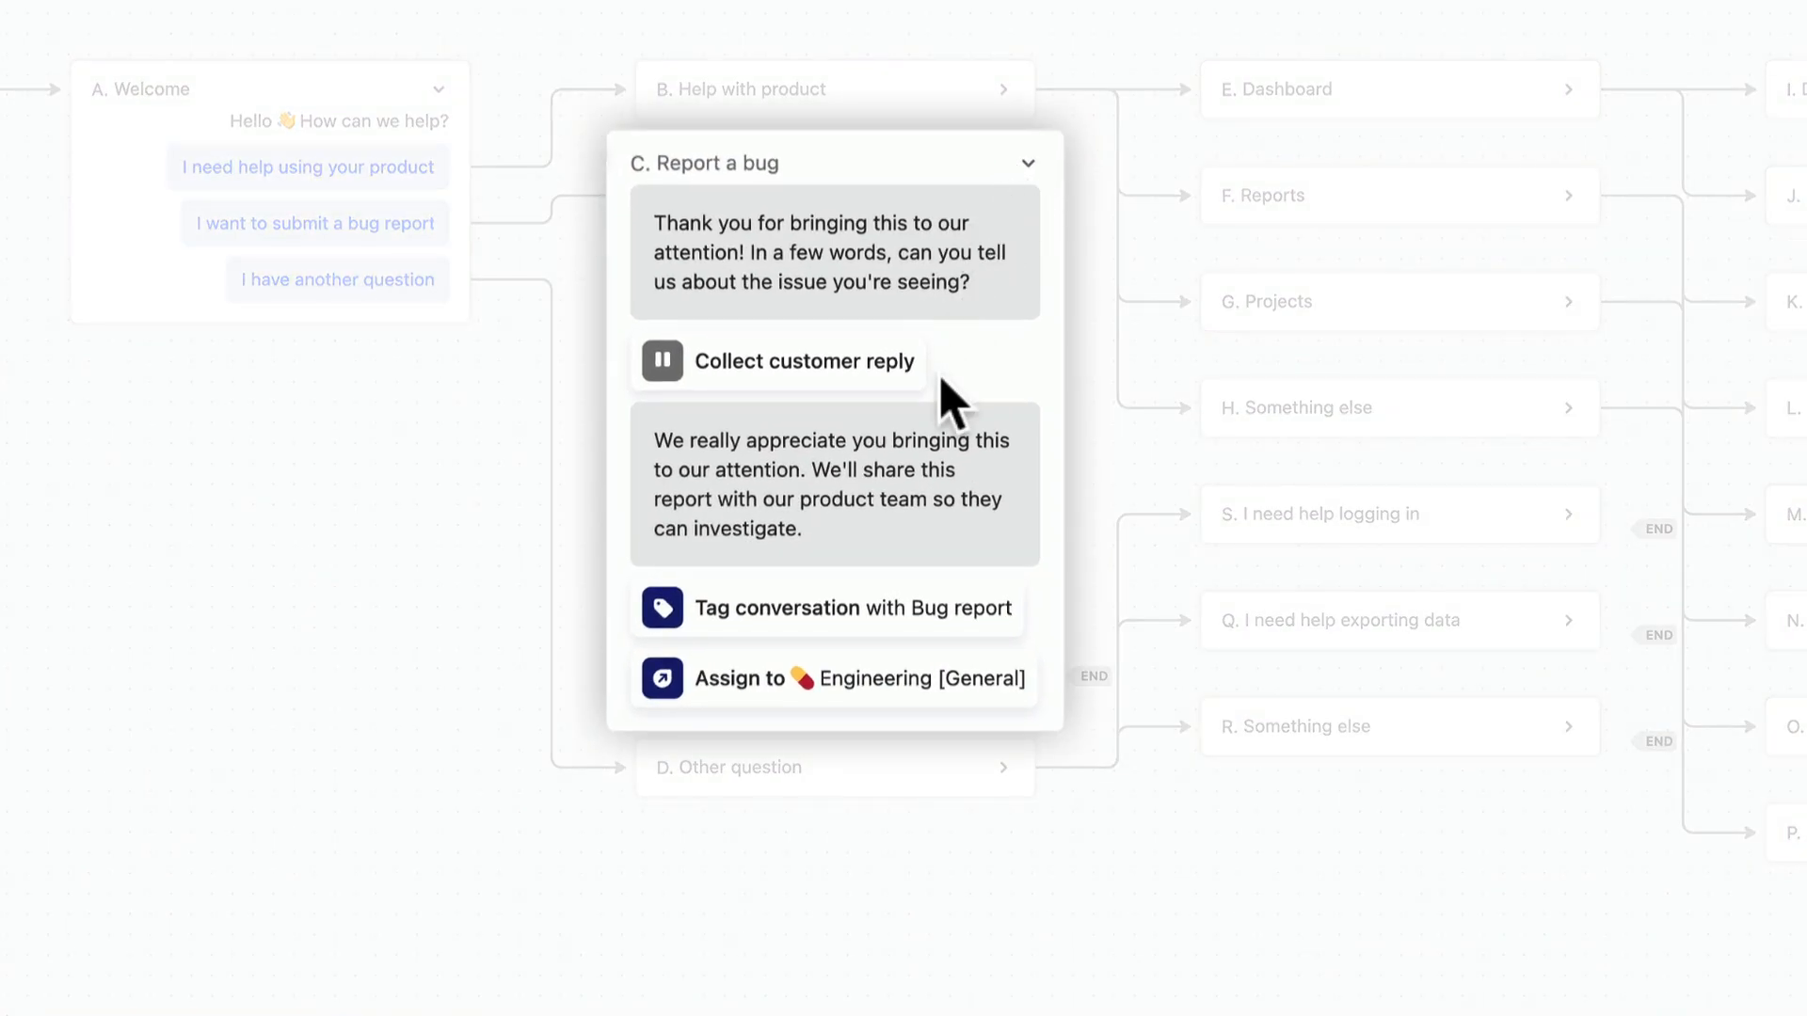
pyautogui.moveTo(1048, 643)
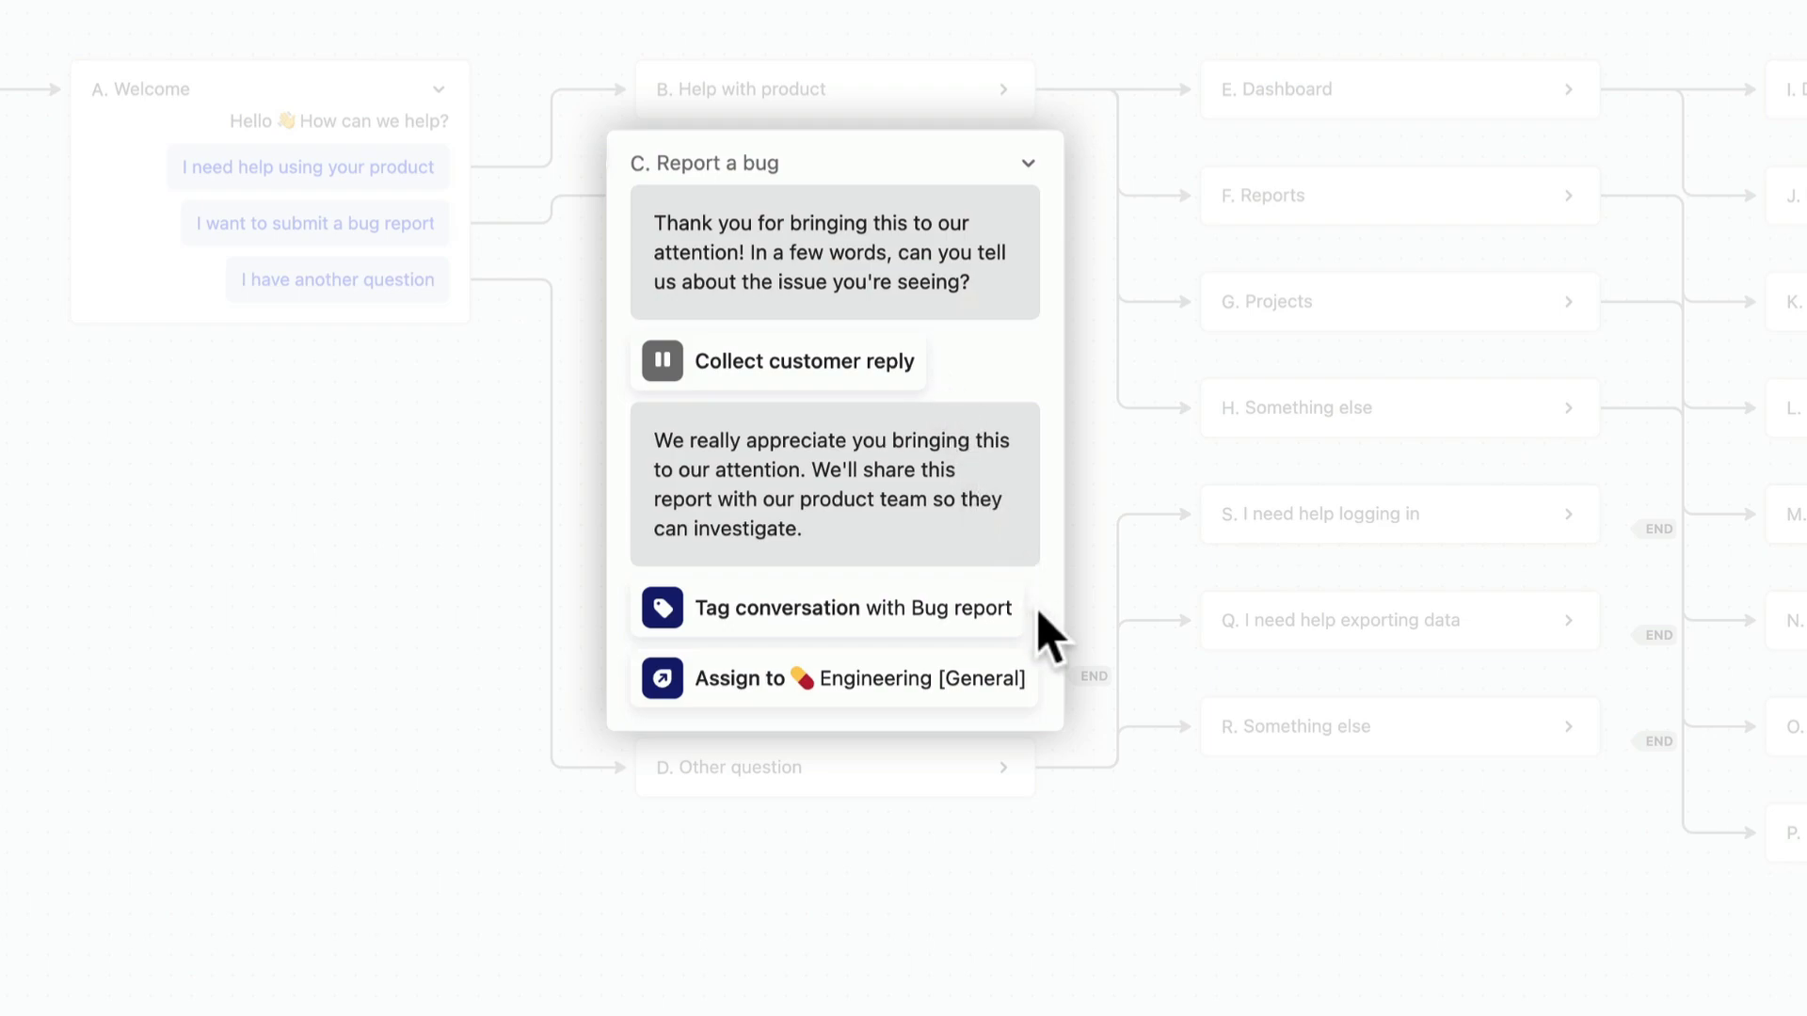
pyautogui.moveTo(1056, 295)
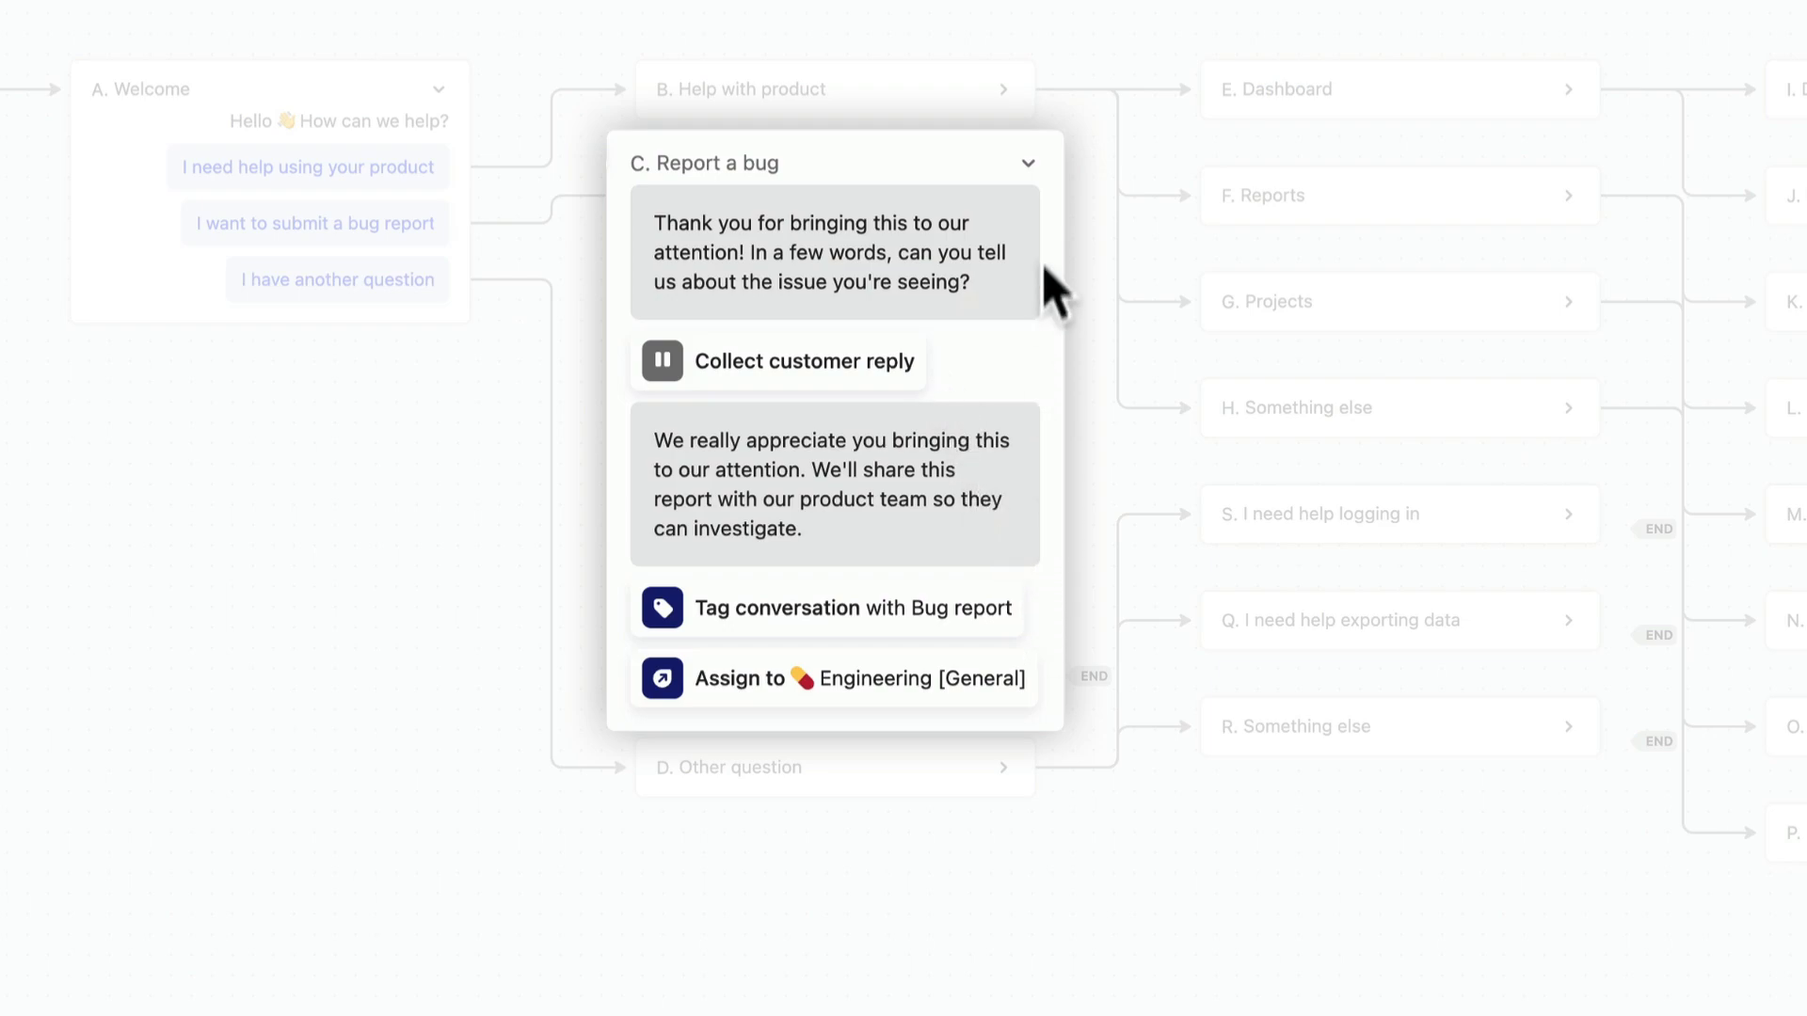
pyautogui.click(1026, 163)
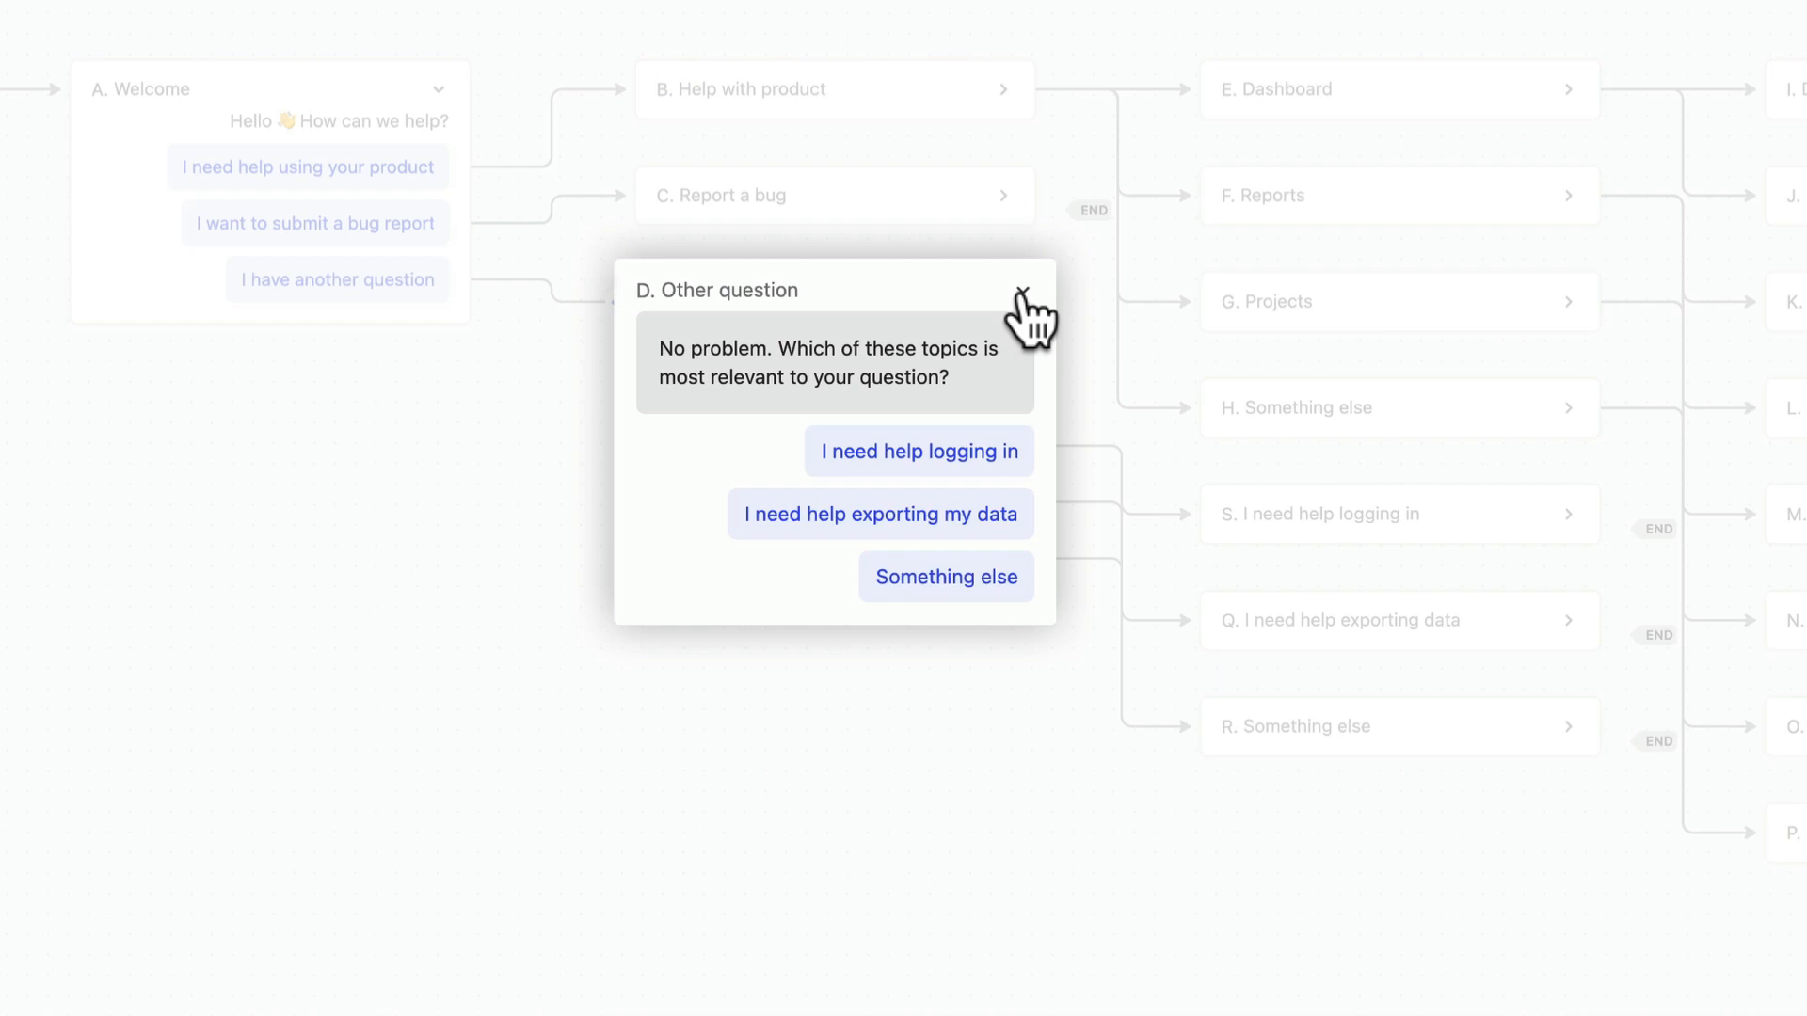
# Collapse the Other question step to show the full collapsed workflow.
pyautogui.click(919, 452)
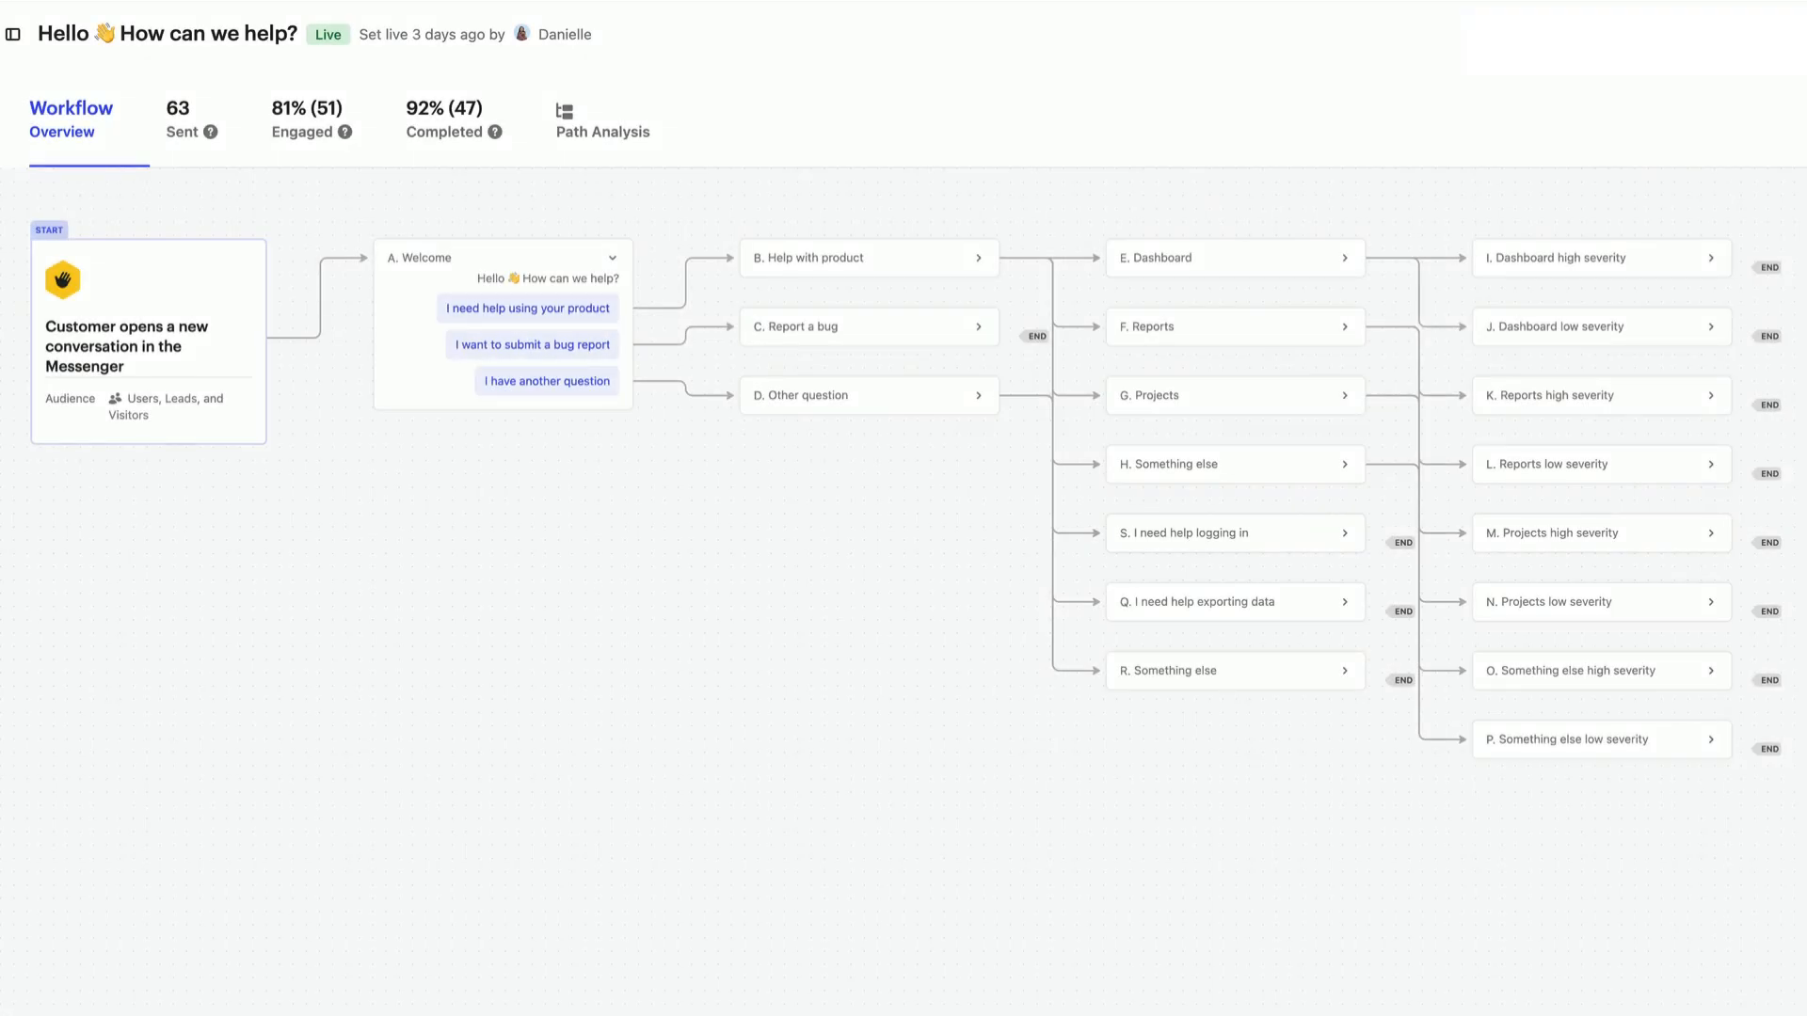
# Trace the path from the Start trigger through 'I need help using your product'.
pyautogui.click(148, 342)
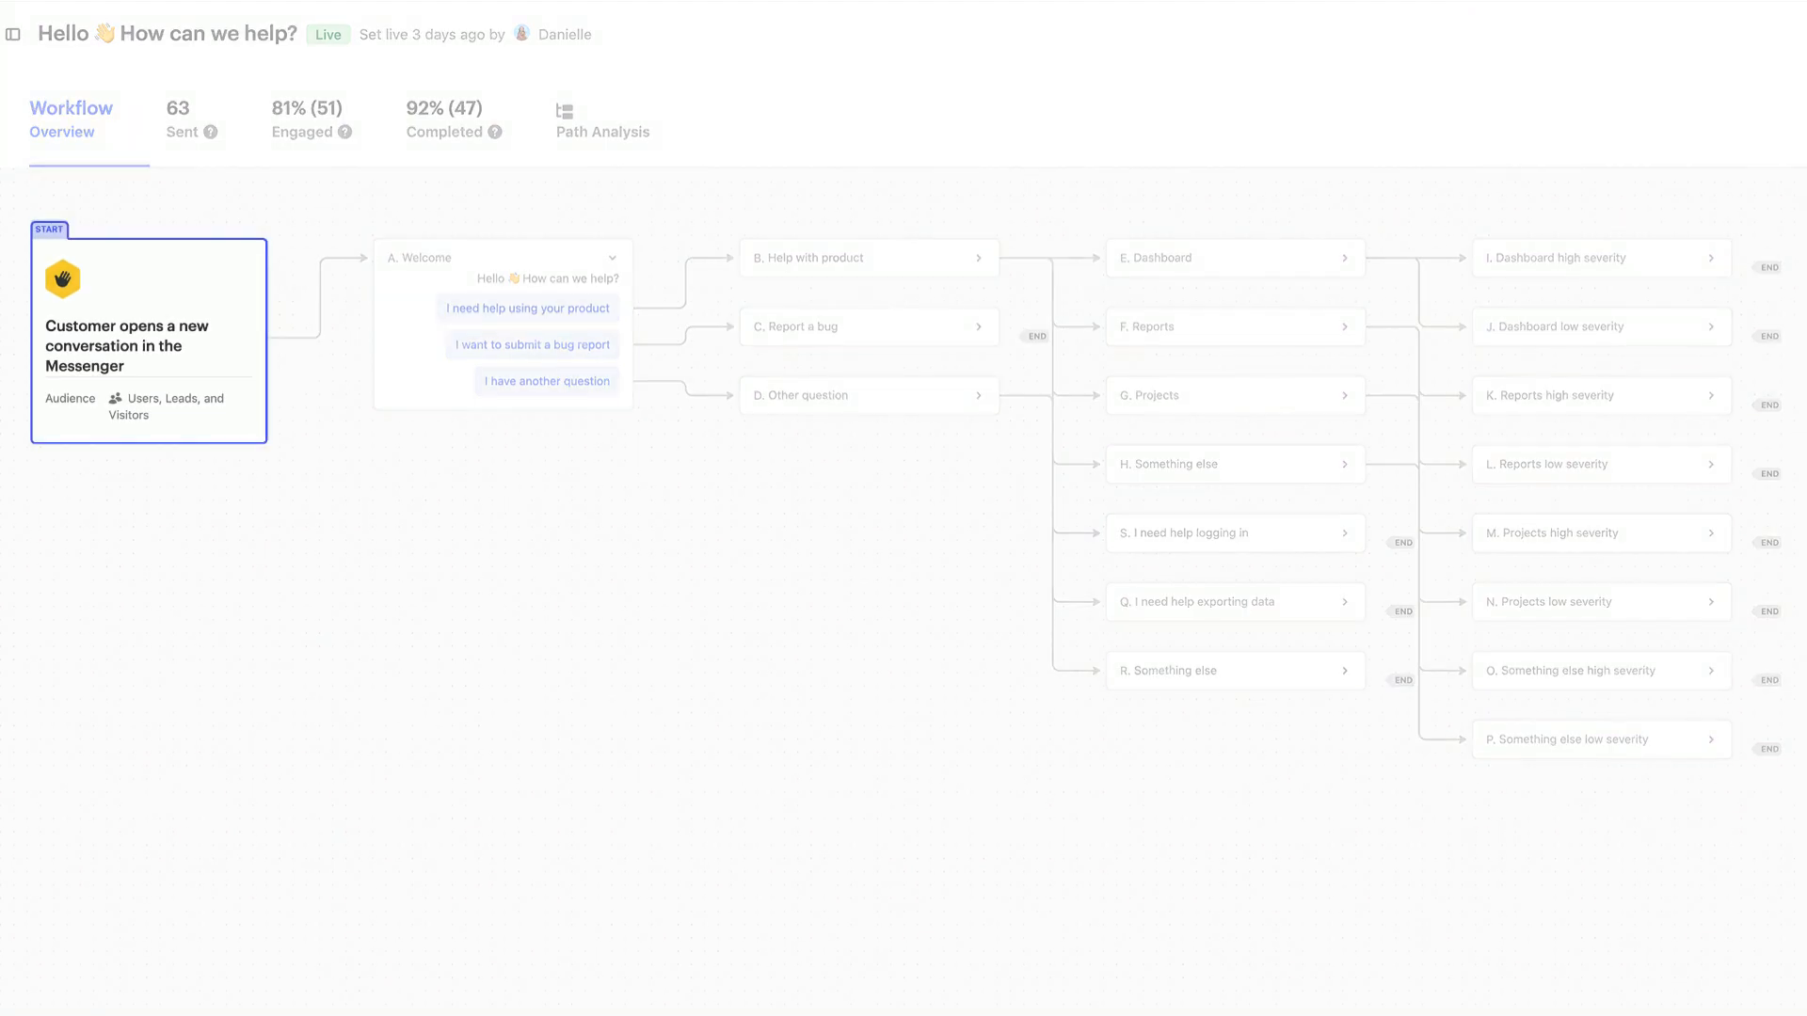
pyautogui.click(527, 308)
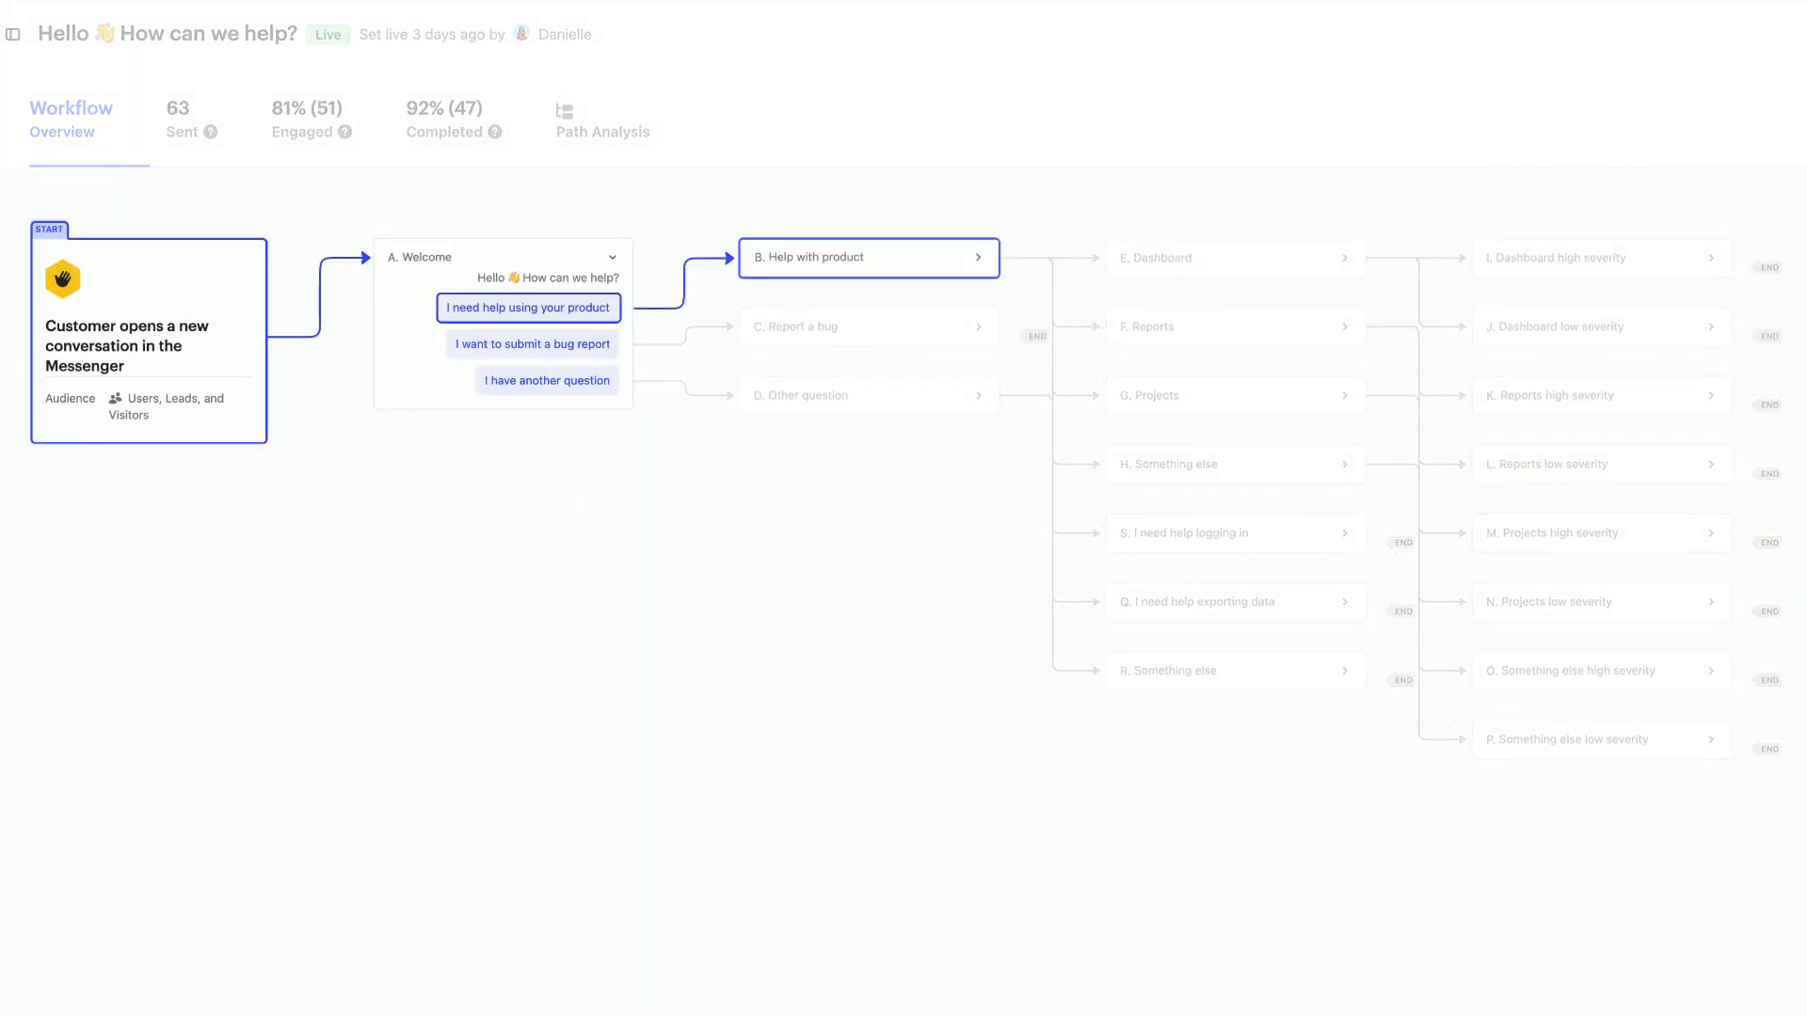